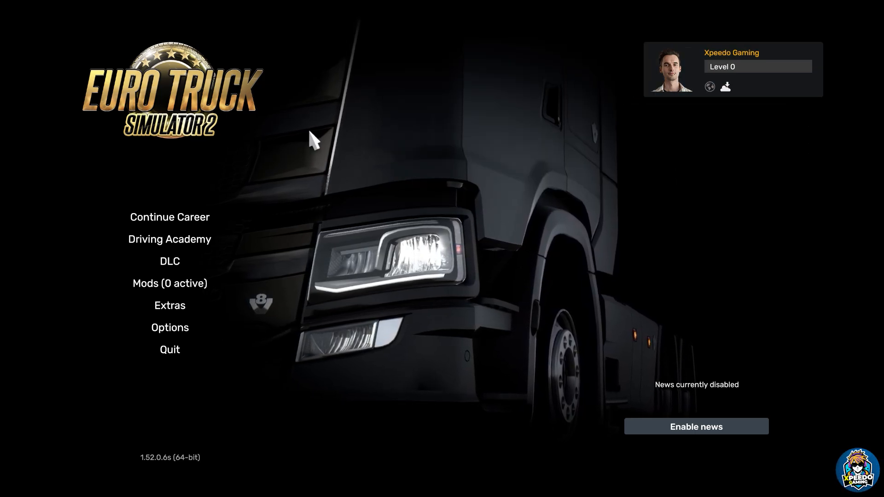
{"action": "mouse_move", "coordinate": [170, 238]}
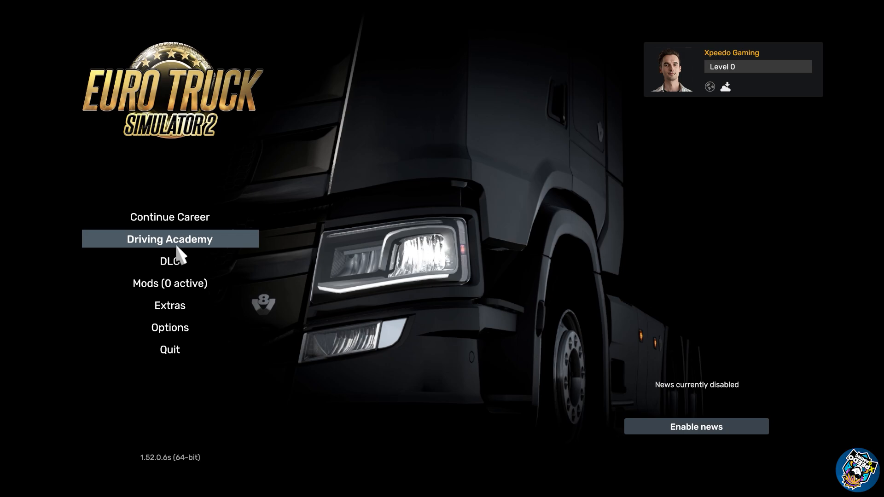
{"action": "mouse_move", "coordinate": [518, 251]}
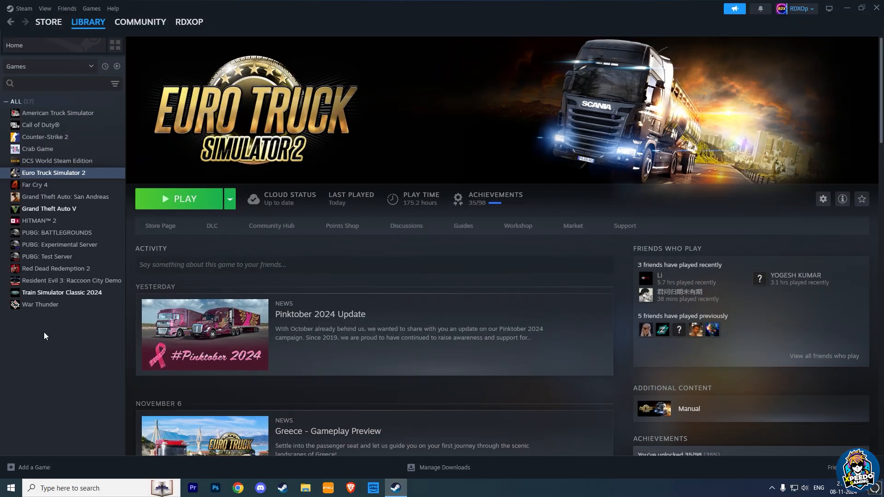
Choose the RDX profile from the Profile Manager list.
{"action": "left_click", "coordinate": [184, 199]}
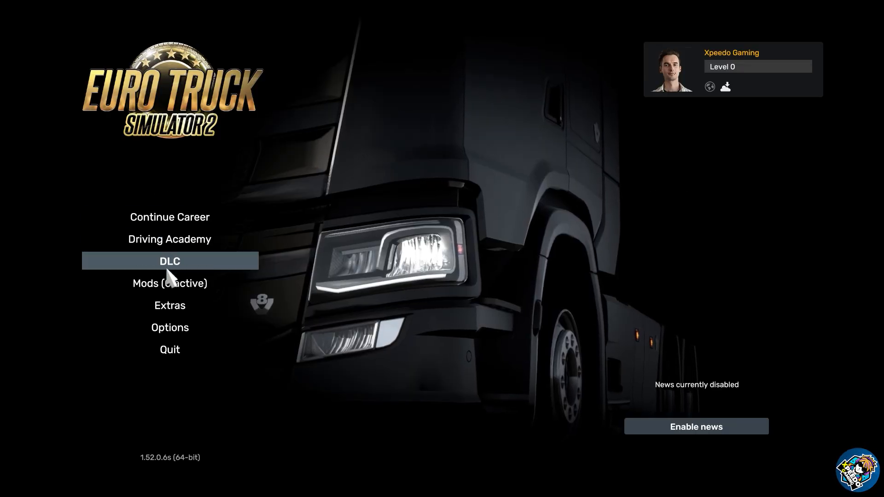
{"action": "mouse_move", "coordinate": [169, 327]}
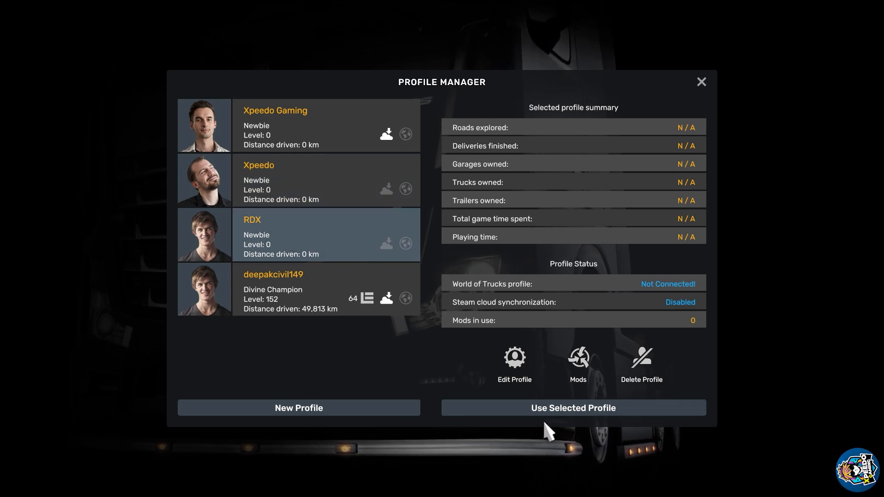
{"action": "left_click", "coordinate": [573, 408]}
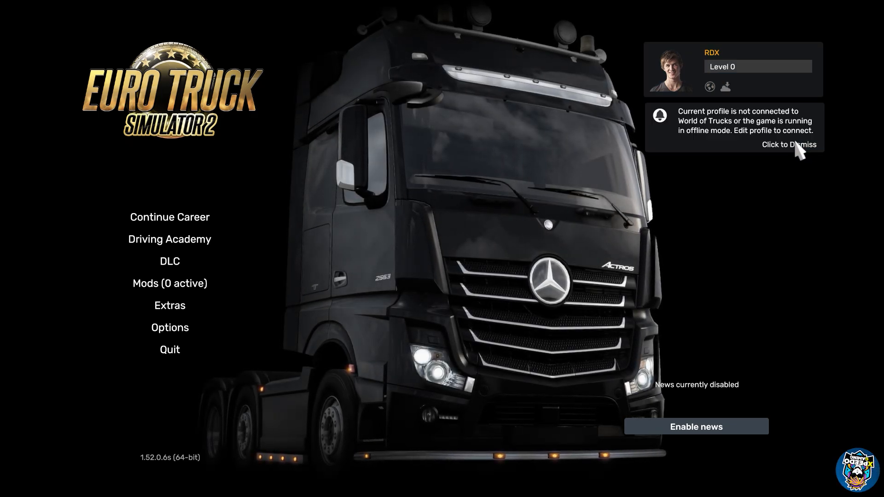
Dismiss the offline World of Trucks notice on the main menu.
{"action": "left_click", "coordinate": [789, 144]}
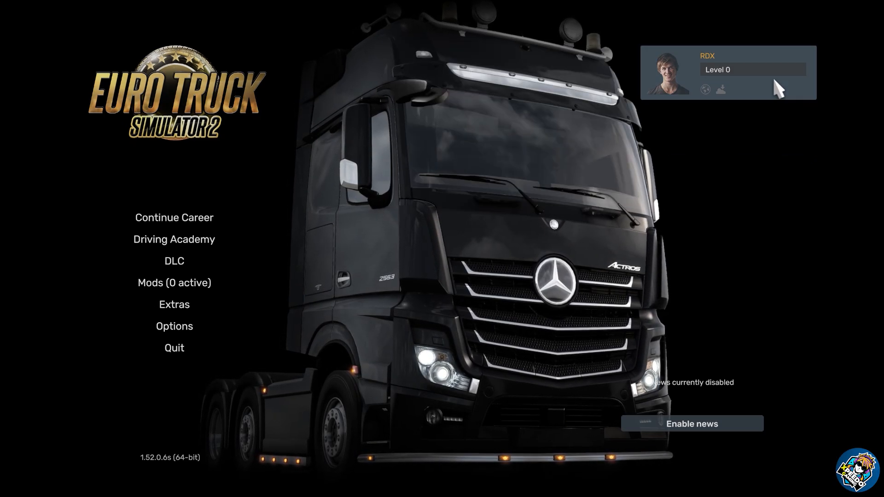